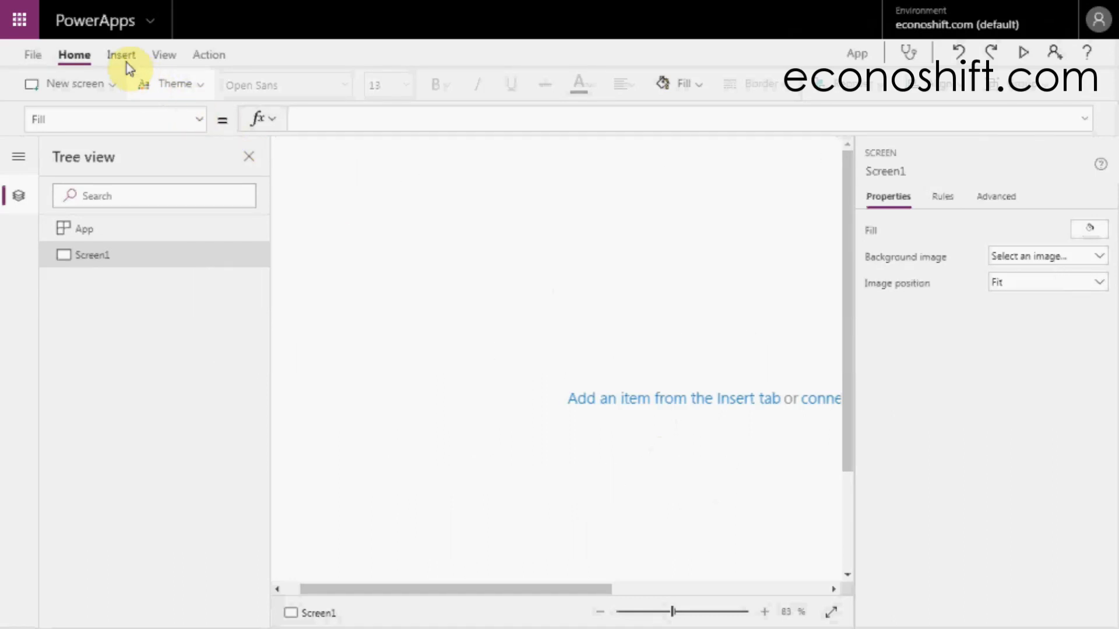
Step: Add a Drop down control and a Combo box below it from Insert > Controls
{"action": "left_click", "coordinate": [121, 55]}
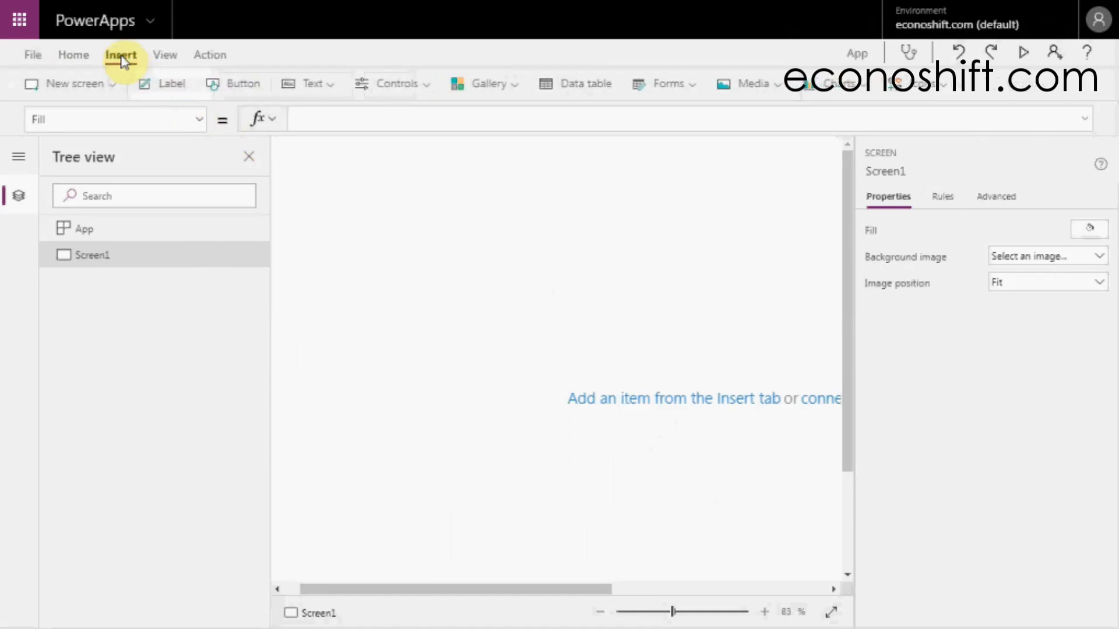
{"action": "left_click", "coordinate": [396, 84]}
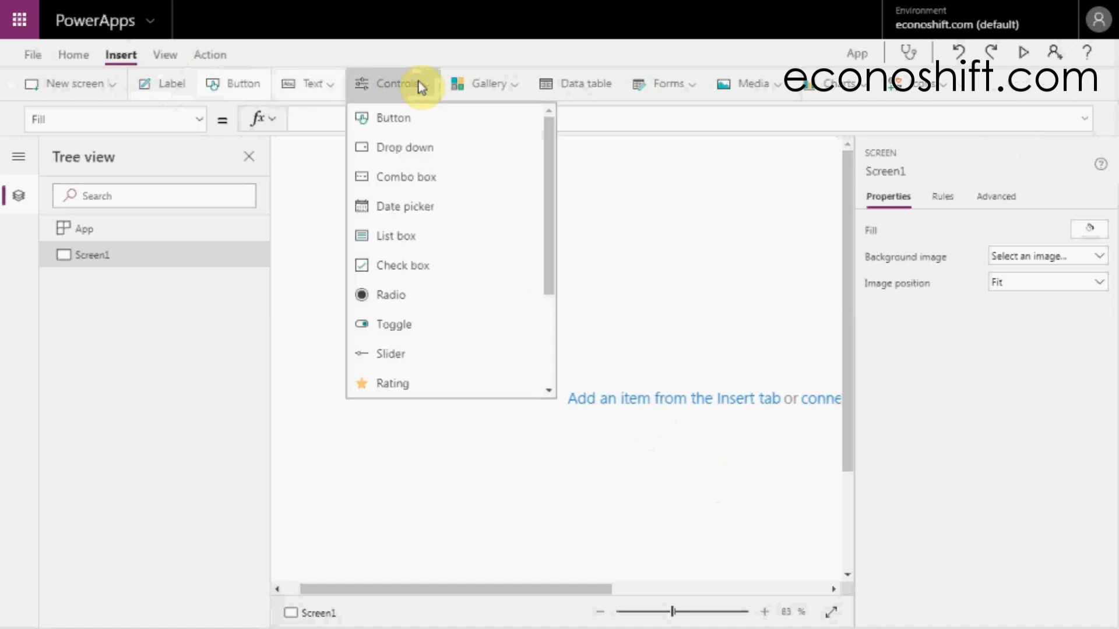
{"action": "left_click", "coordinate": [393, 84]}
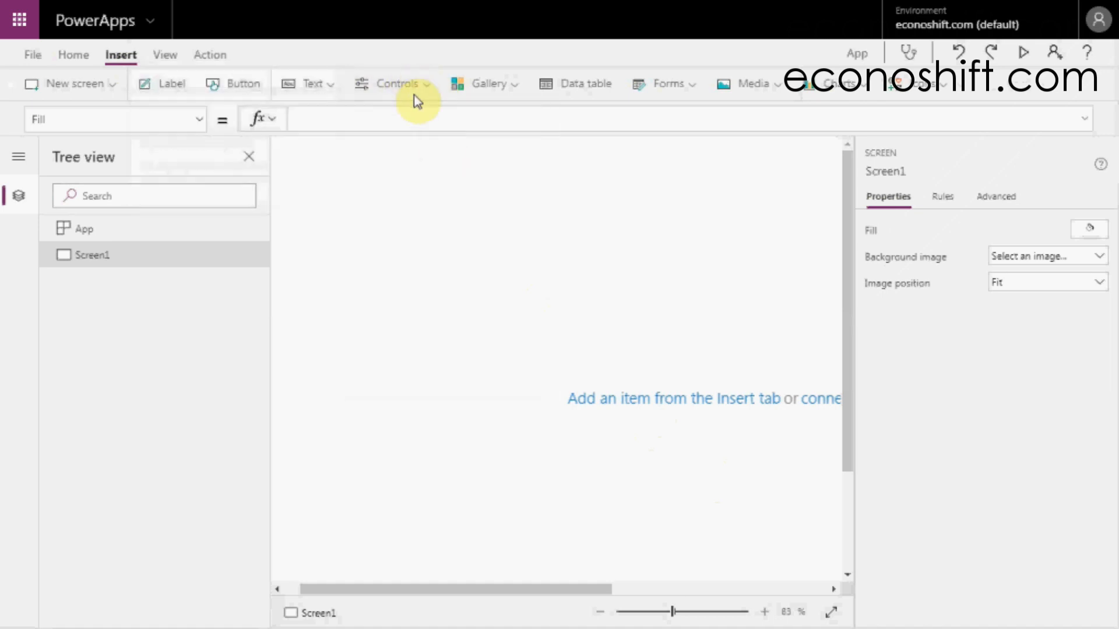
{"action": "left_click", "coordinate": [397, 84]}
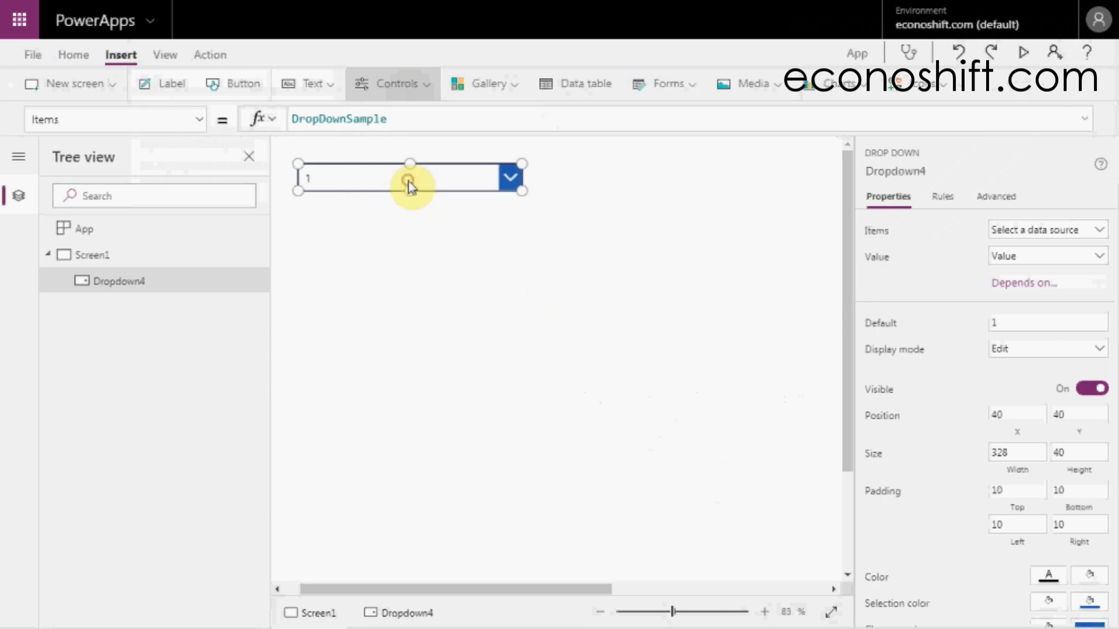
{"action": "left_click", "coordinate": [395, 84]}
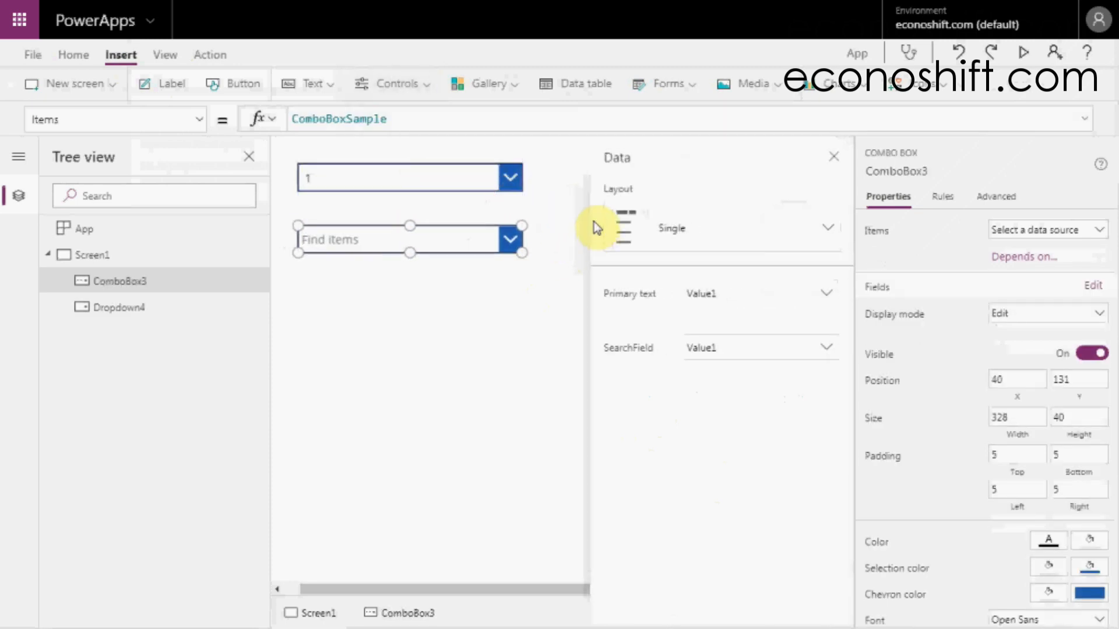
Step: Preview the drop-down's sample choices and select it to edit its Items
{"action": "left_click", "coordinate": [509, 177]}
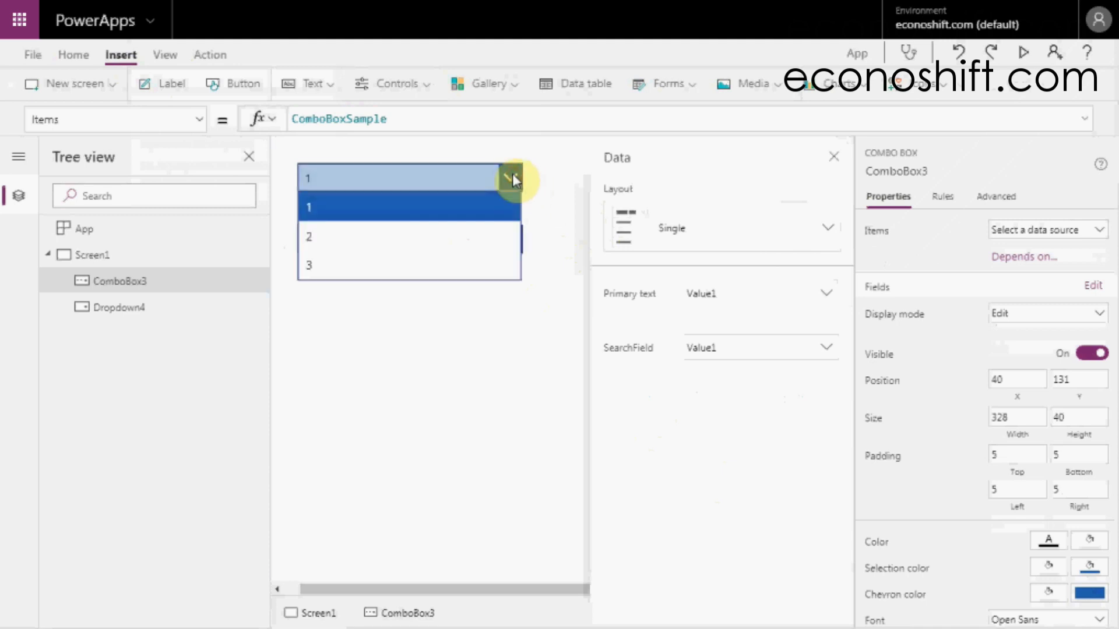
{"action": "left_click", "coordinate": [510, 178]}
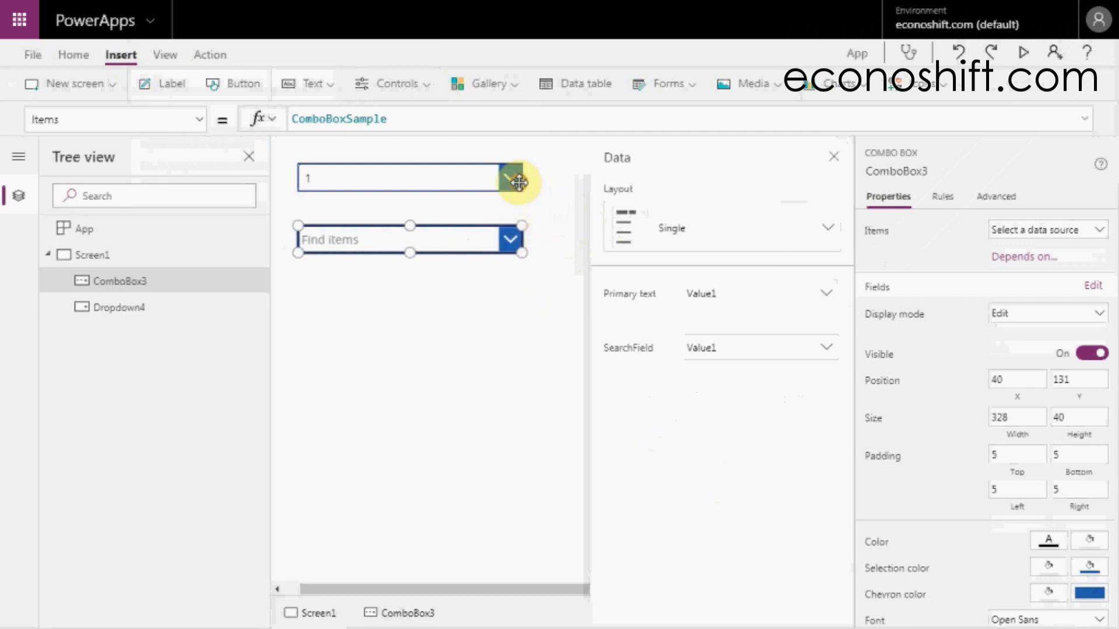
{"action": "left_click", "coordinate": [109, 306]}
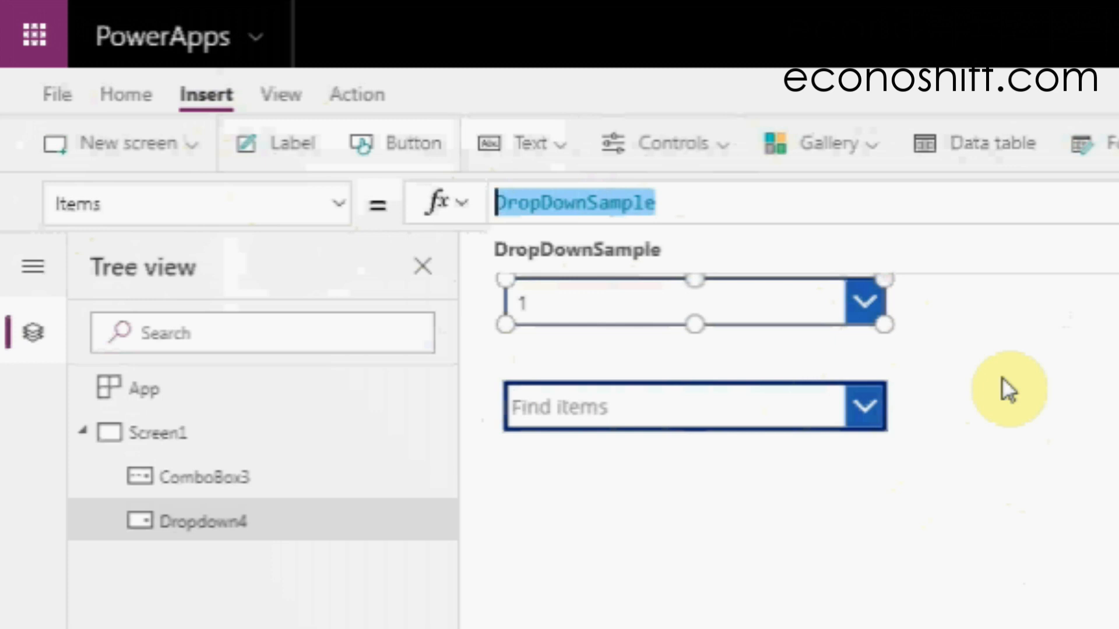
Step: Set the drop-down's Items formula to the list ["A","B","C","D","E"]
{"action": "type", "text": "["}
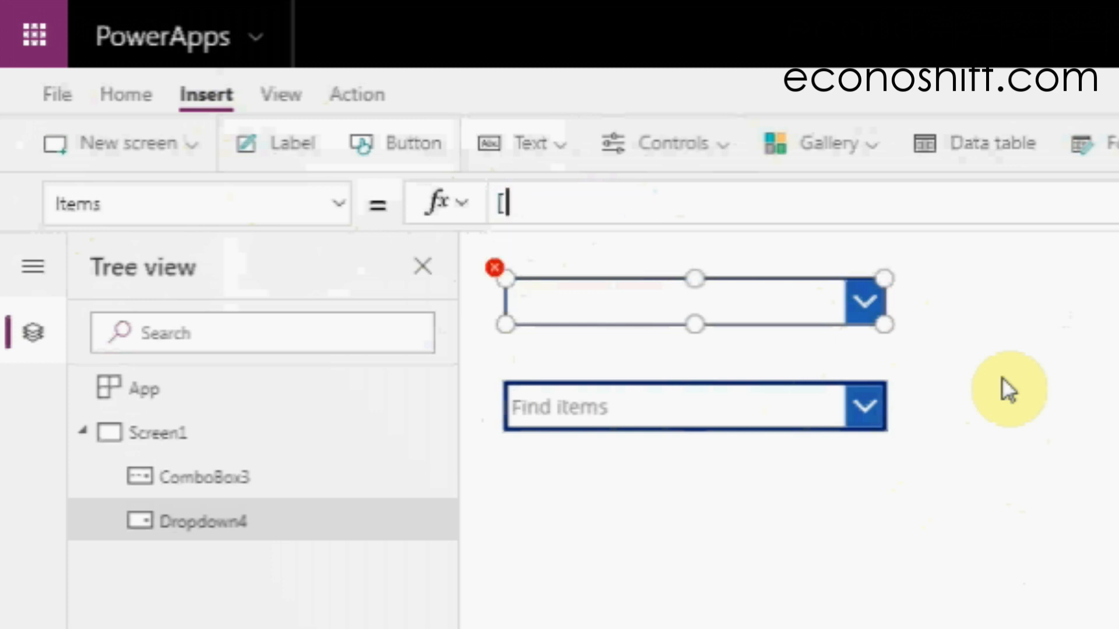
{"action": "type", "text": "\"A\",\"B\",\"C\",\"D\",\"E"}
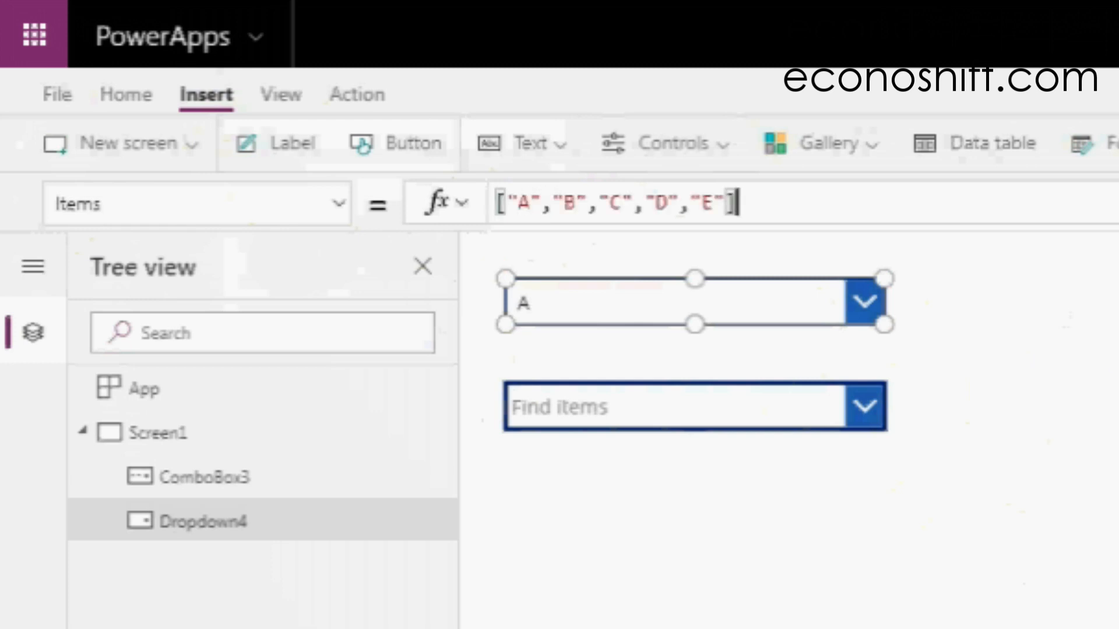
{"action": "left_click", "coordinate": [865, 301]}
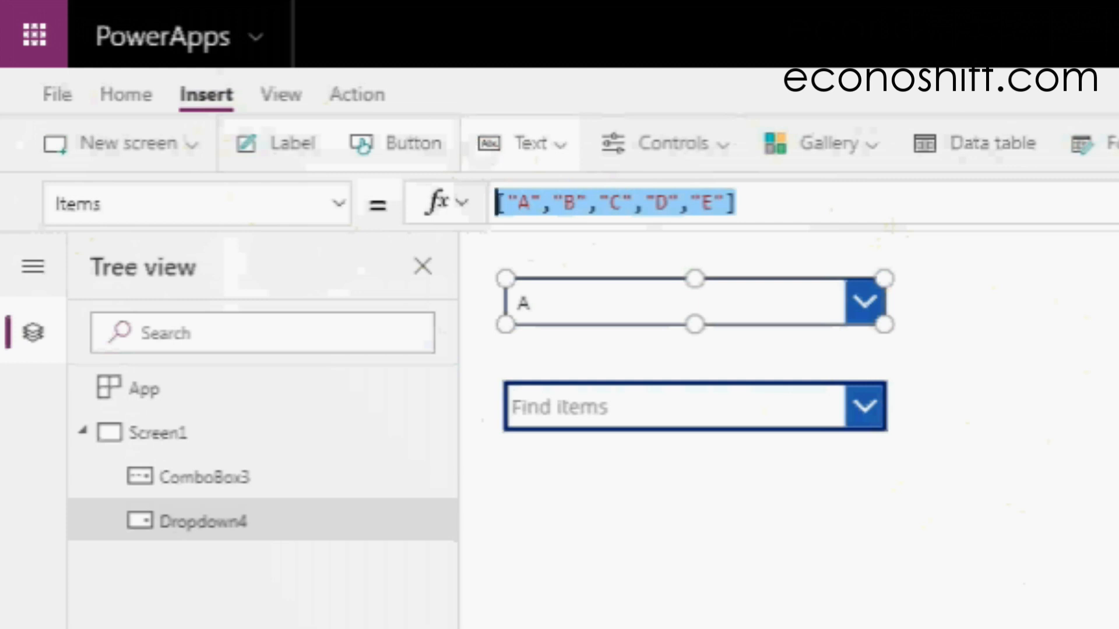
Step: Set Items to Distinct(Tbl_Application,Final_Status) and preview the department choices
{"action": "type", "text": "t"}
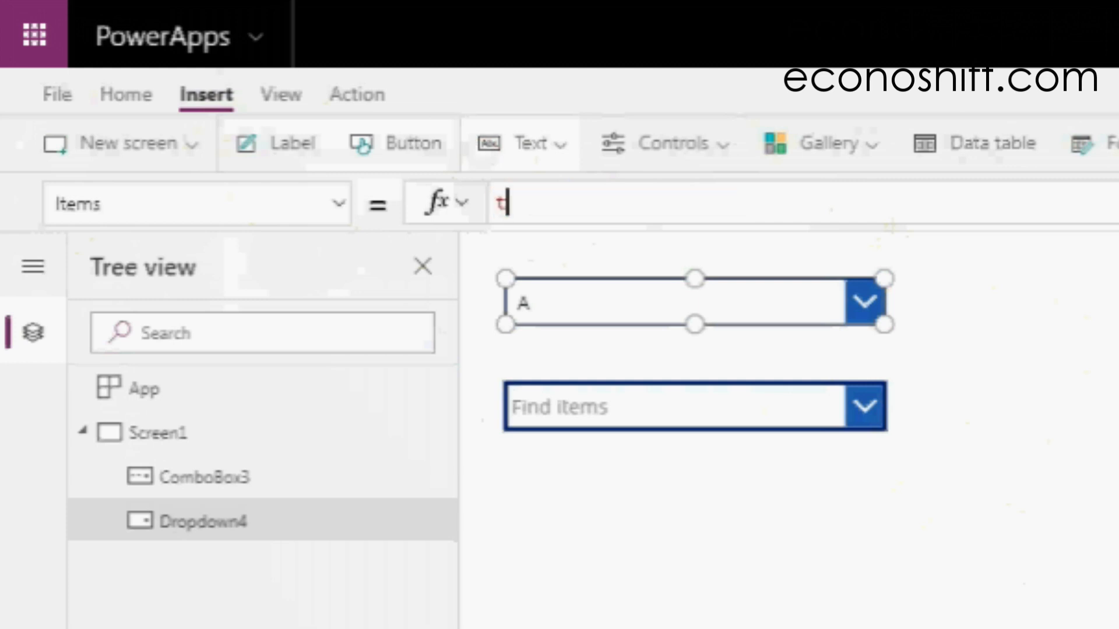
{"action": "type", "text": "bl"}
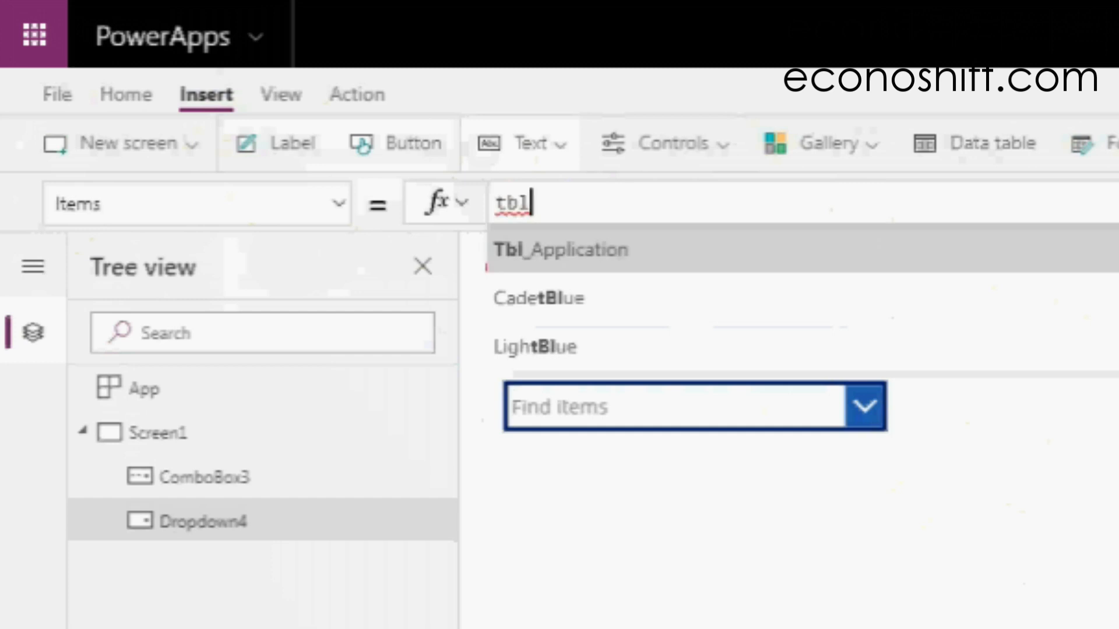
{"action": "left_click", "coordinate": [560, 249]}
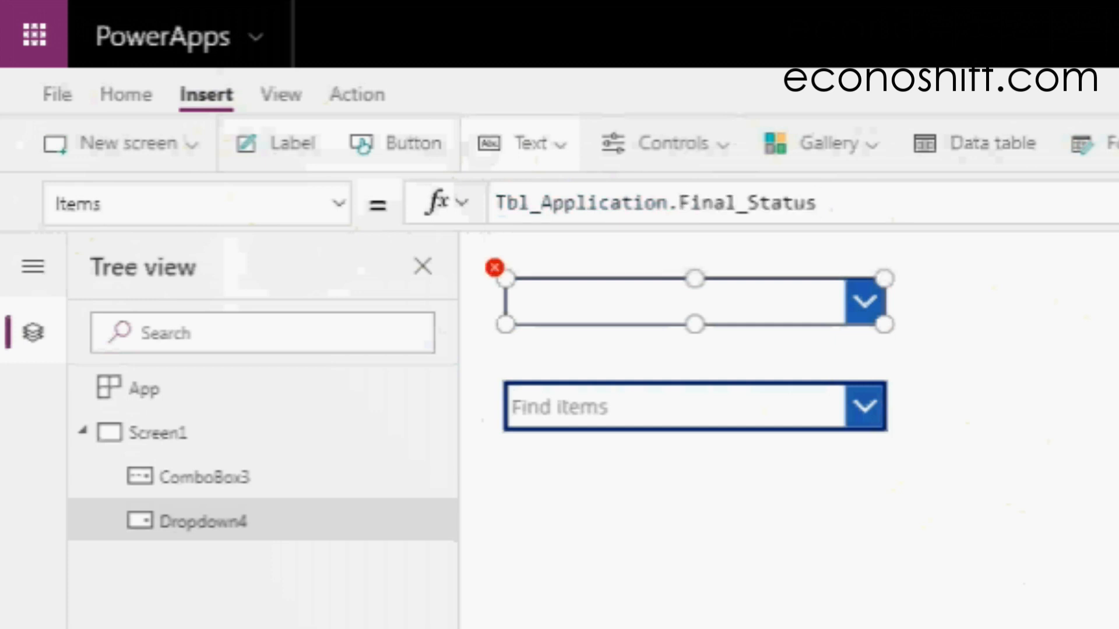
{"action": "left_click", "coordinate": [266, 91]}
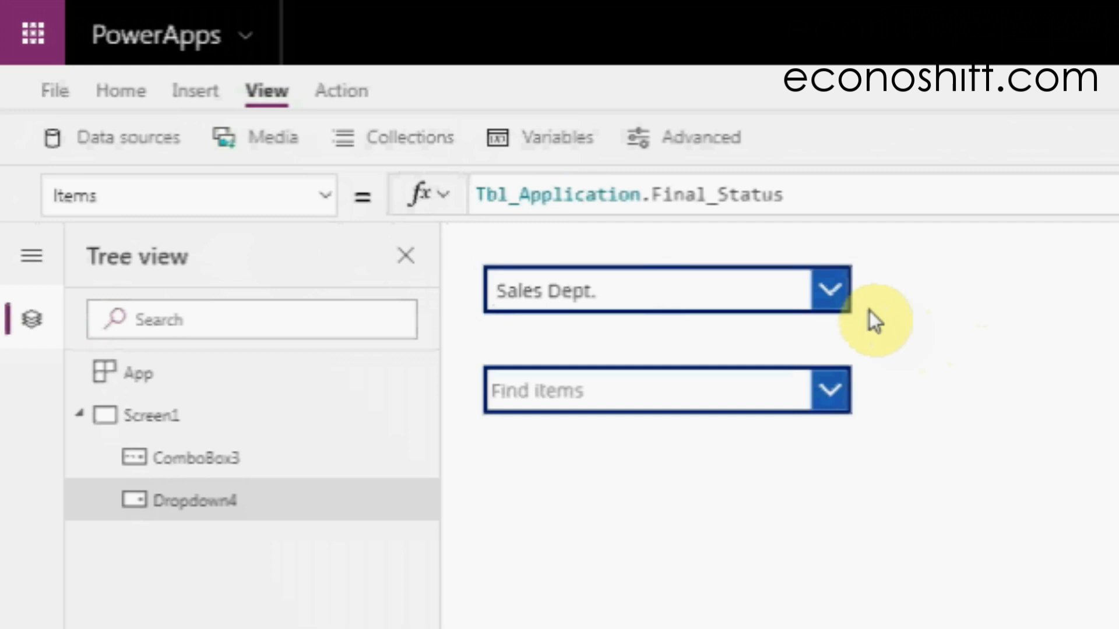
{"action": "left_click", "coordinate": [828, 291]}
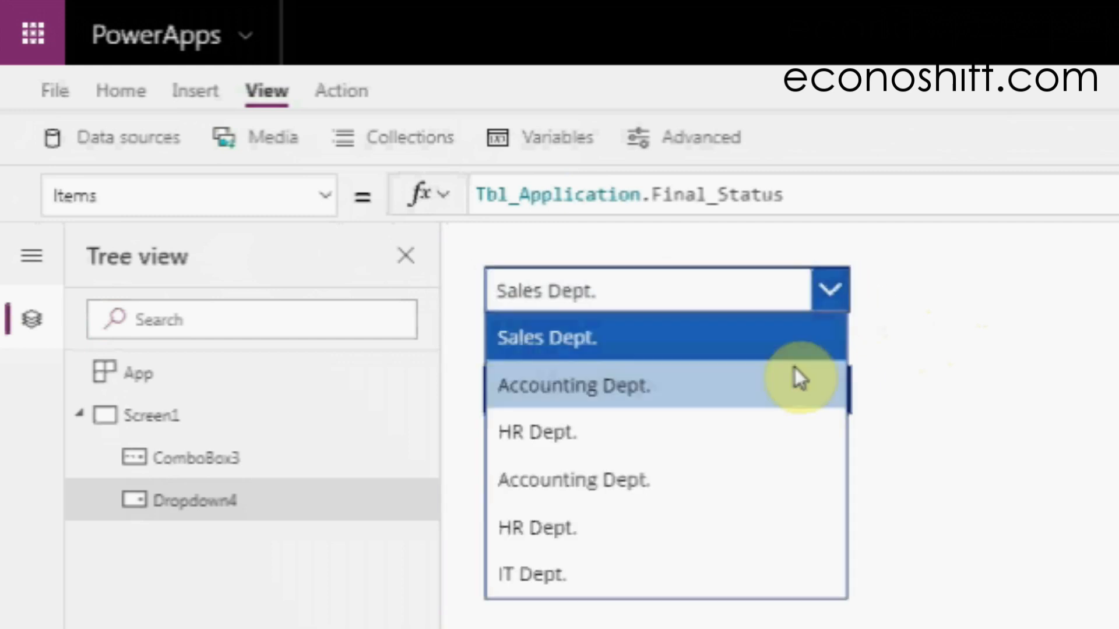
{"action": "mouse_move", "coordinate": [757, 446]}
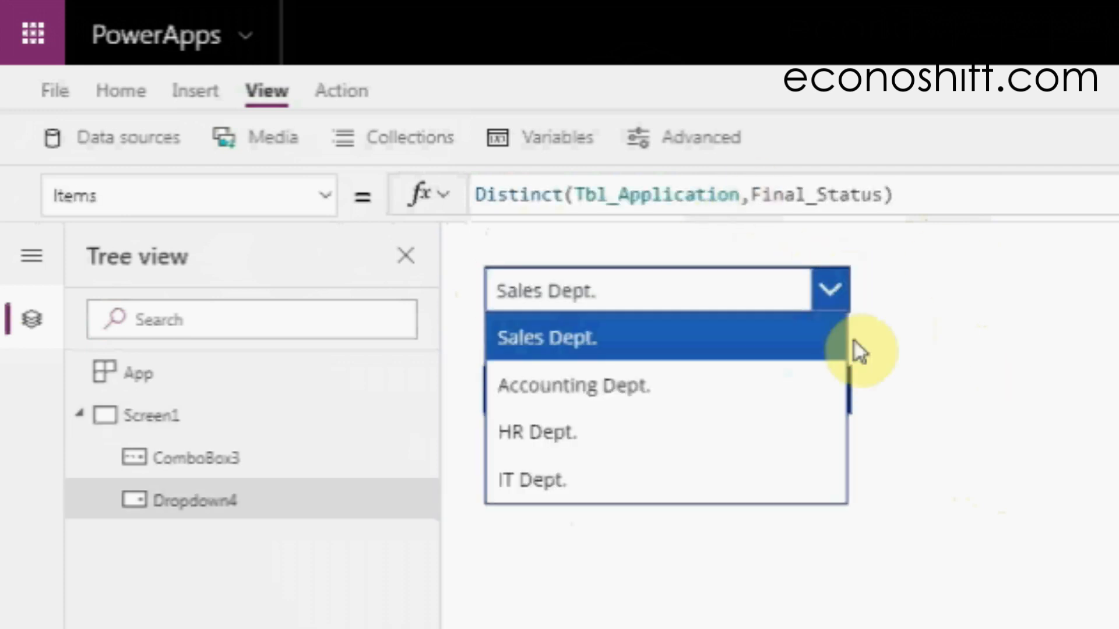
{"action": "mouse_move", "coordinate": [984, 412]}
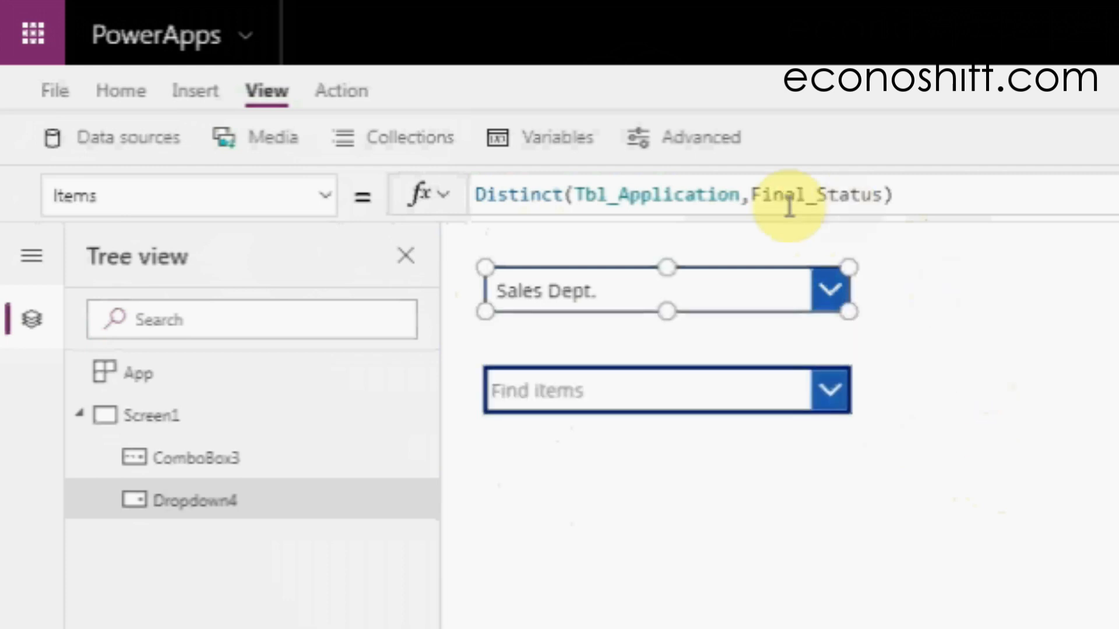
Step: Wrap Items as Sort(Distinct(Tbl_Application,Final_Status),Result) and check the alphabetical order
{"action": "left_click", "coordinate": [195, 91]}
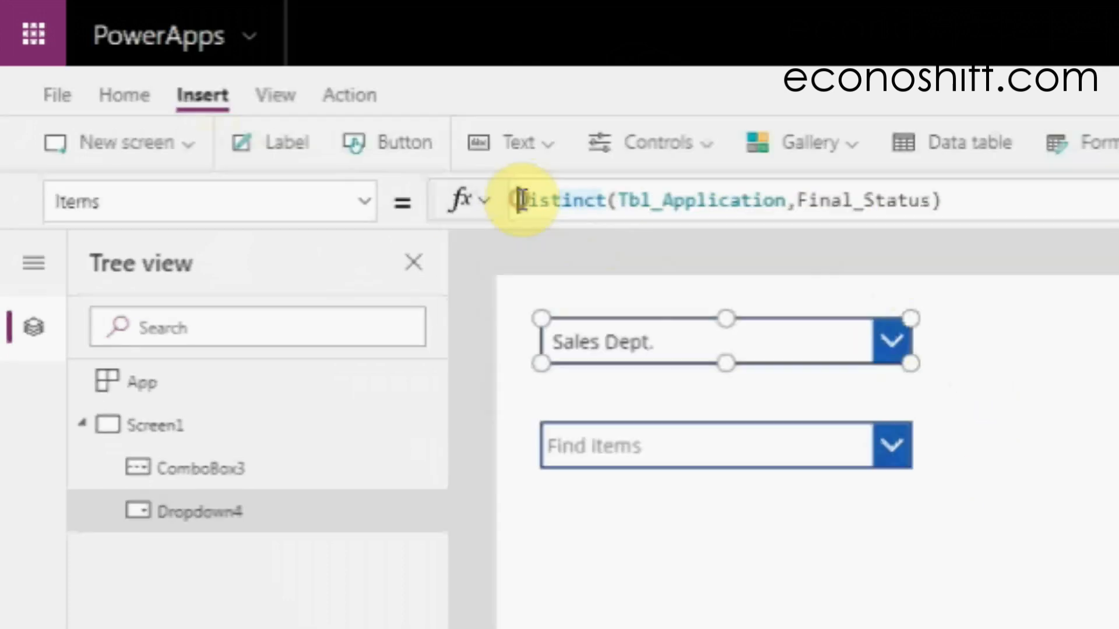
{"action": "type", "text": "Sort("}
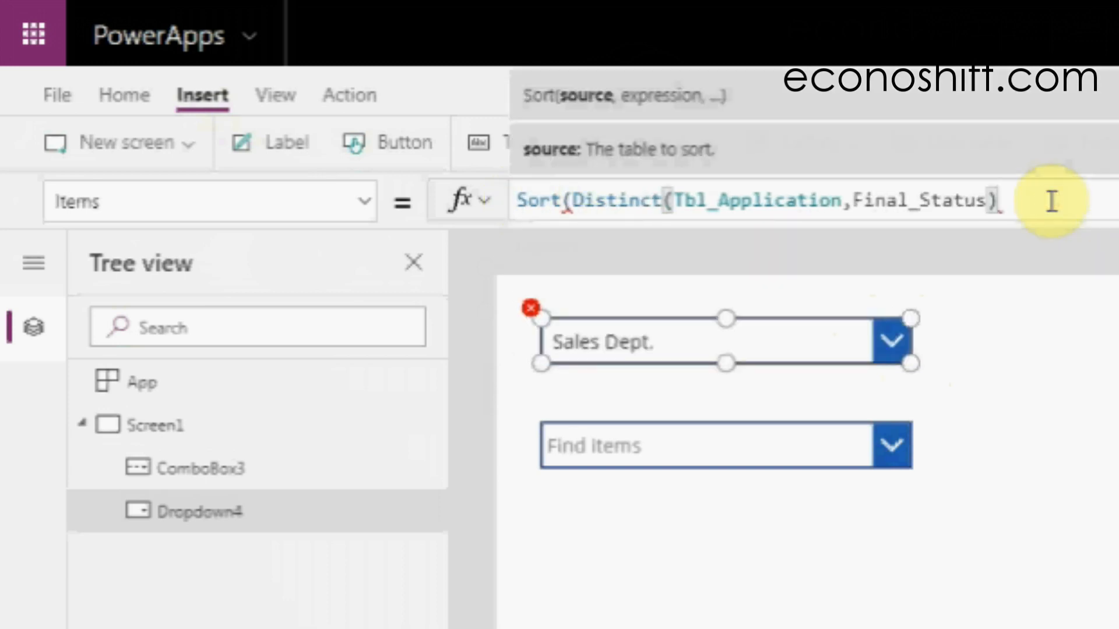
{"action": "type", "text": ",res"}
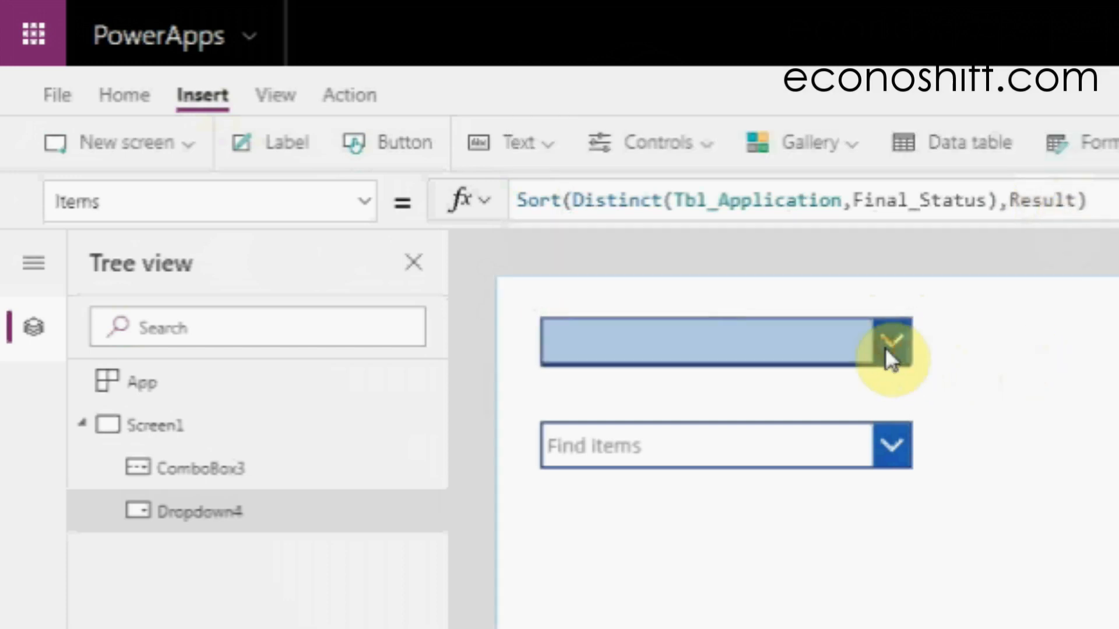
{"action": "left_click", "coordinate": [890, 341]}
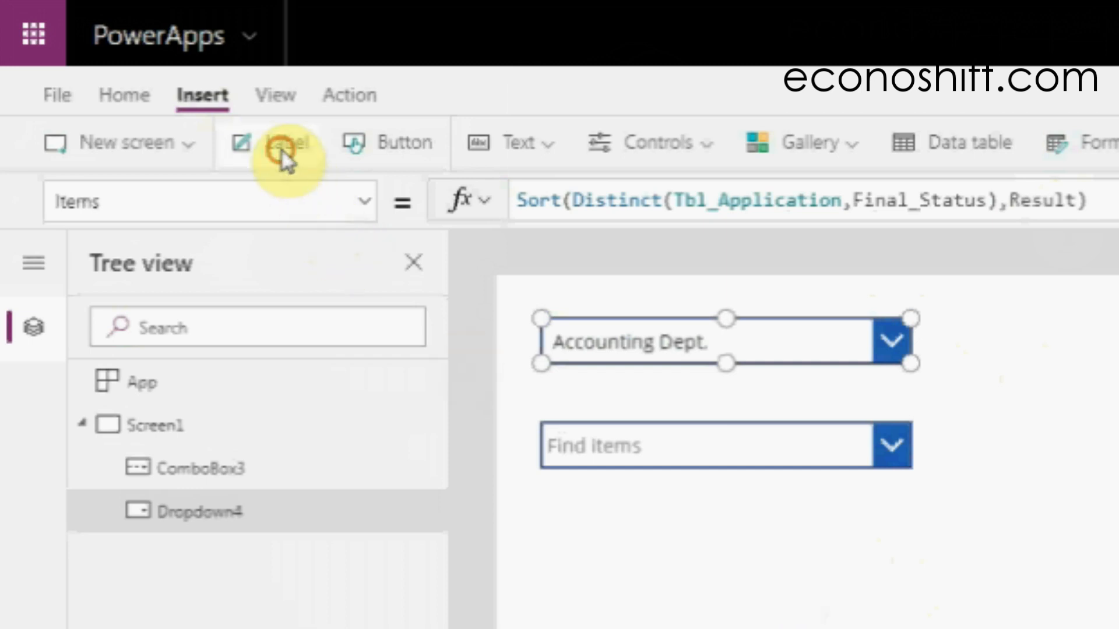
Step: Add a Label with Text set to Dropdown4.Selected.Value
{"action": "left_click", "coordinate": [270, 142]}
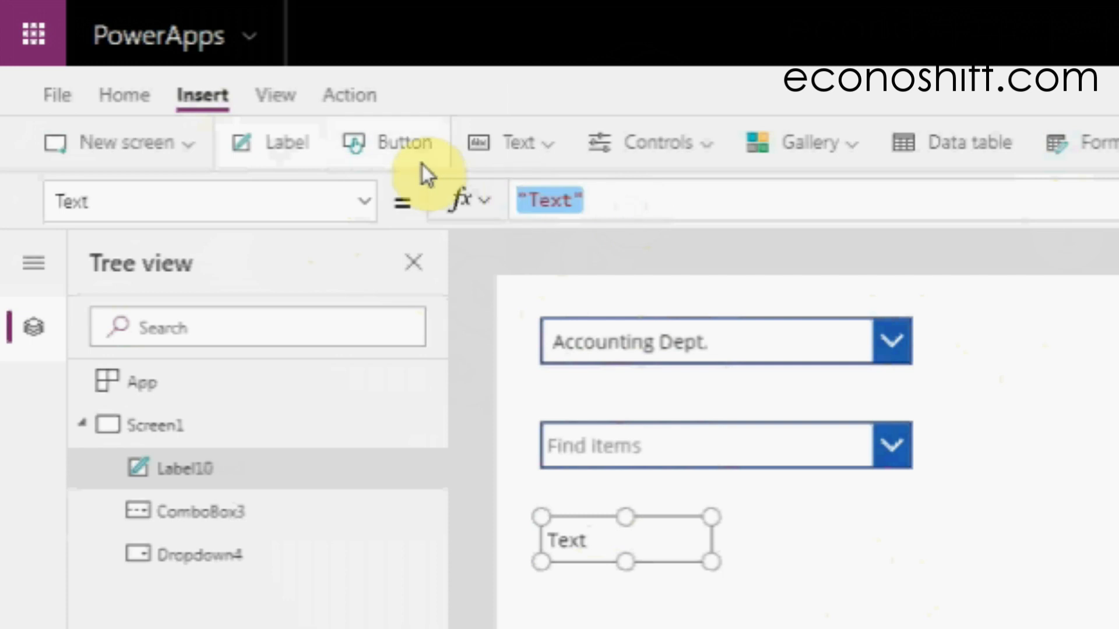
{"action": "type", "text": "Drop"}
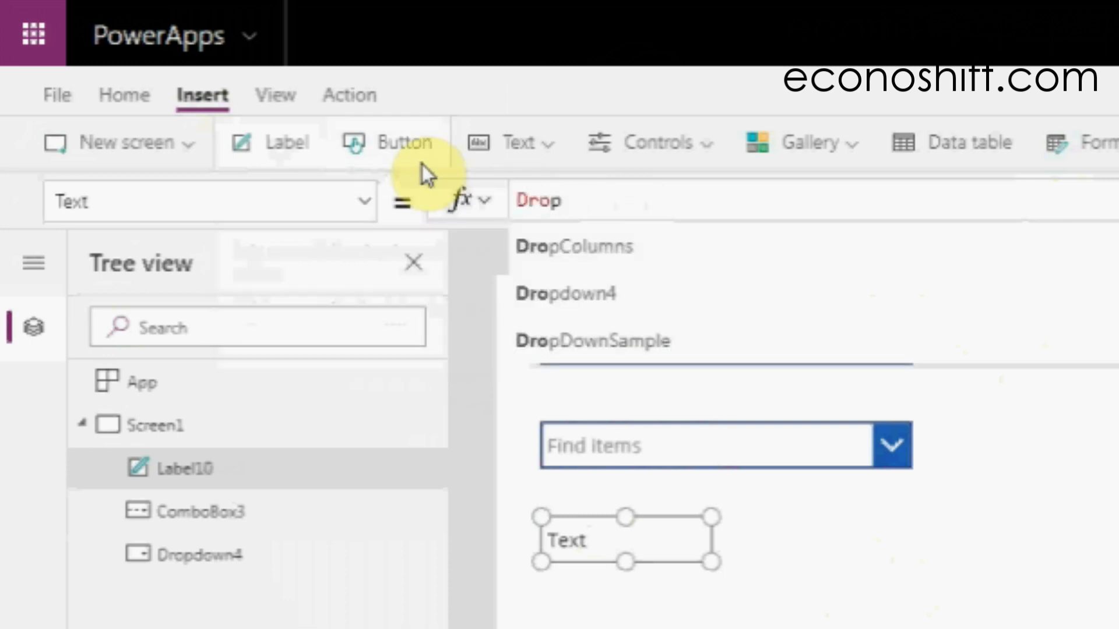
{"action": "left_click", "coordinate": [564, 293]}
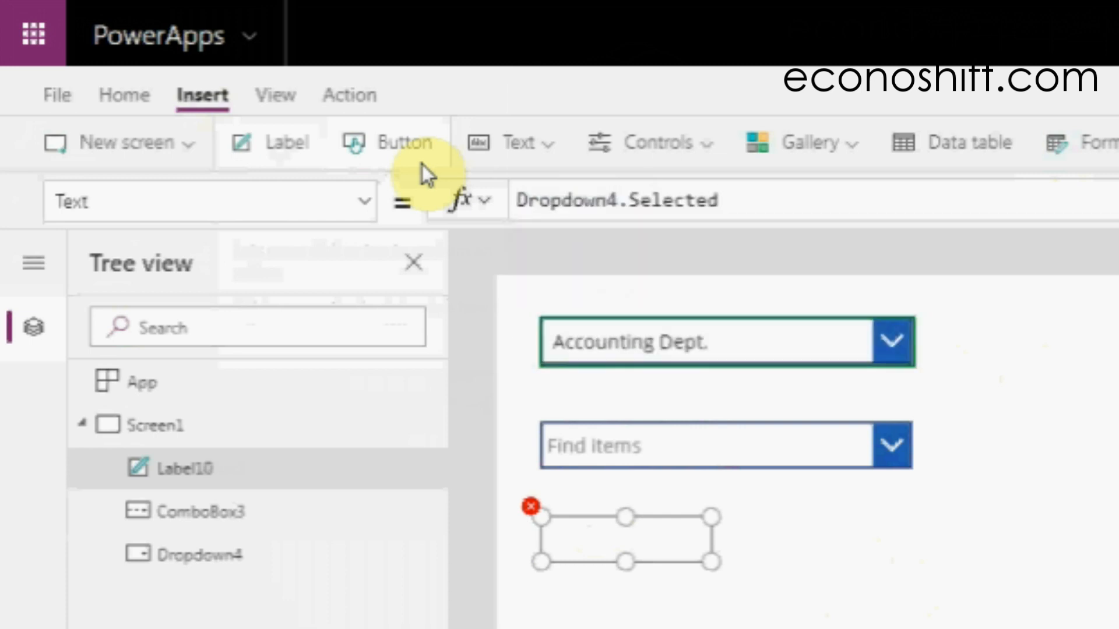
{"action": "type", "text": ".Va"}
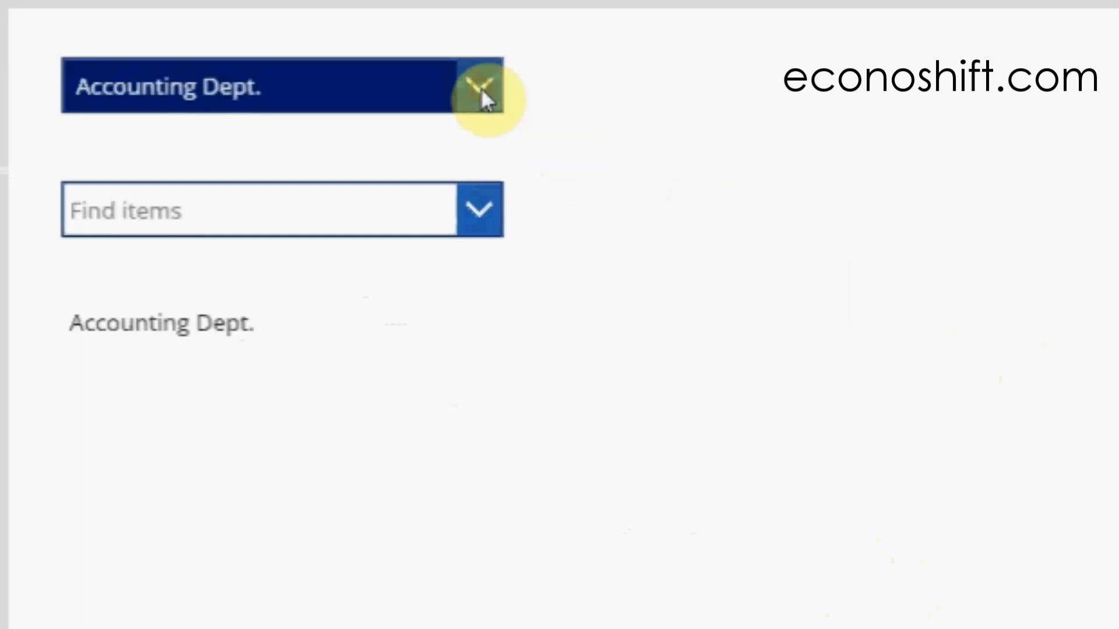
Step: Choose IT Dept. in the running dropdown, then pick Item 3 in the combo box and type search text
{"action": "left_click", "coordinate": [479, 85]}
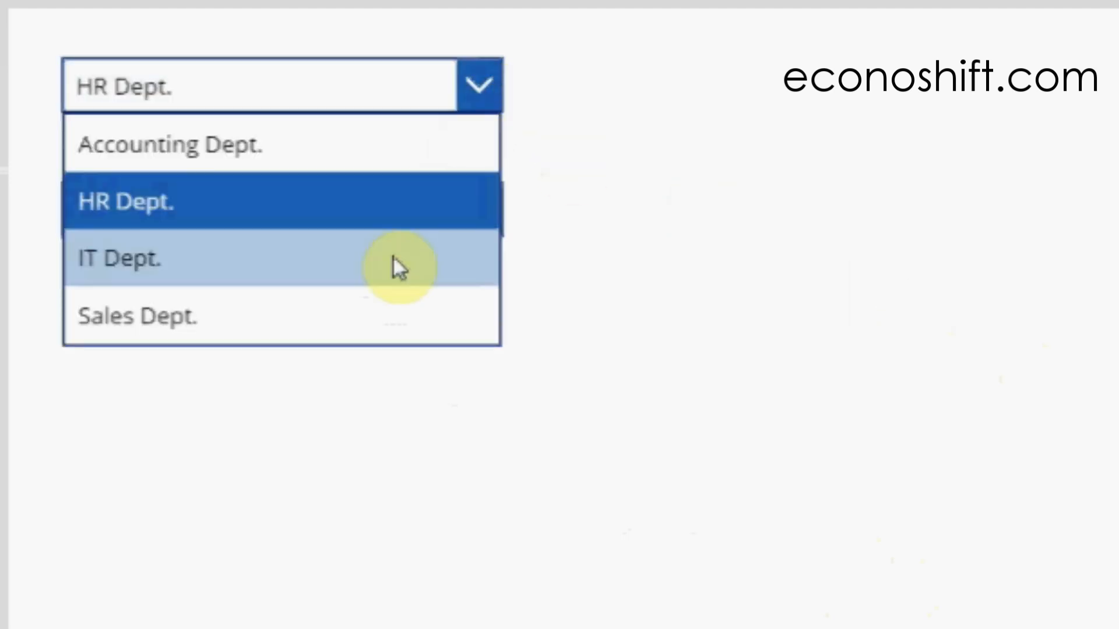
{"action": "left_click", "coordinate": [119, 258]}
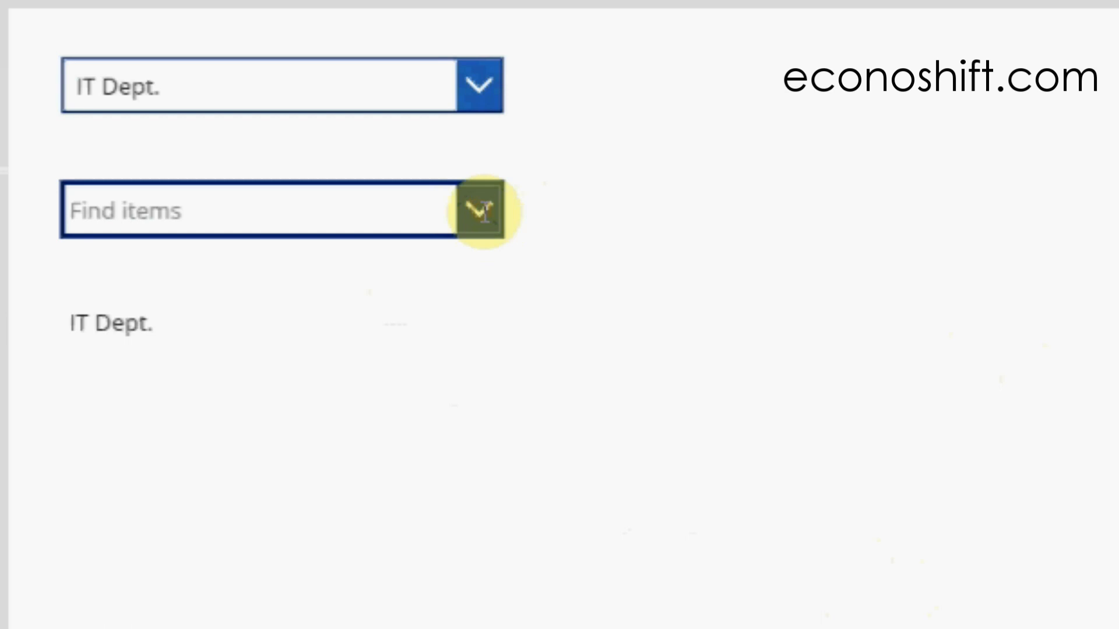
{"action": "left_click", "coordinate": [478, 211]}
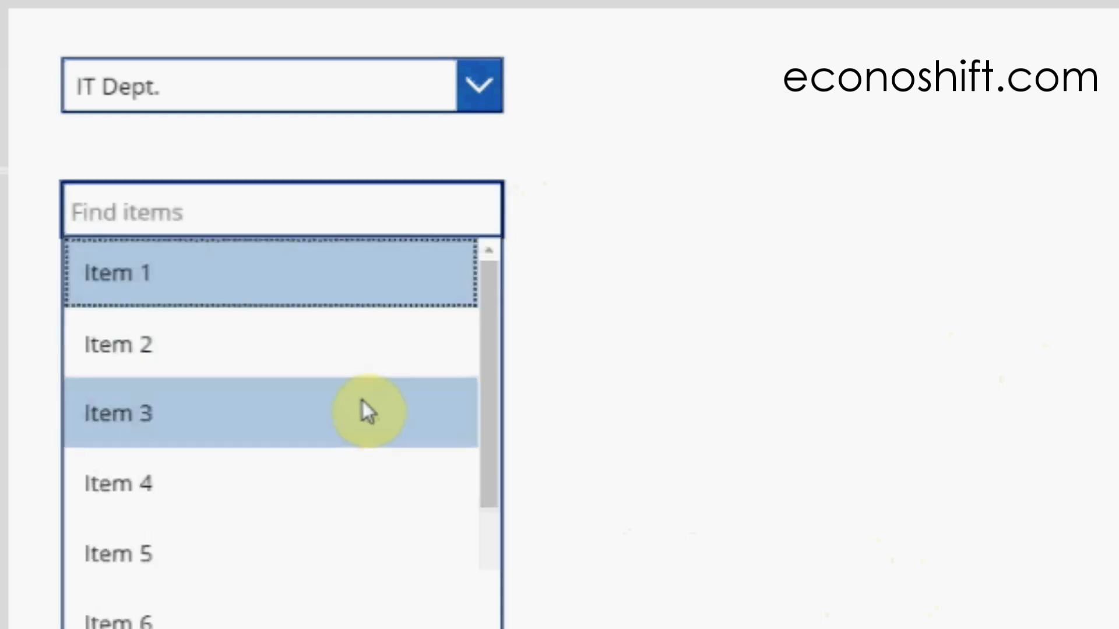
{"action": "left_click", "coordinate": [118, 273]}
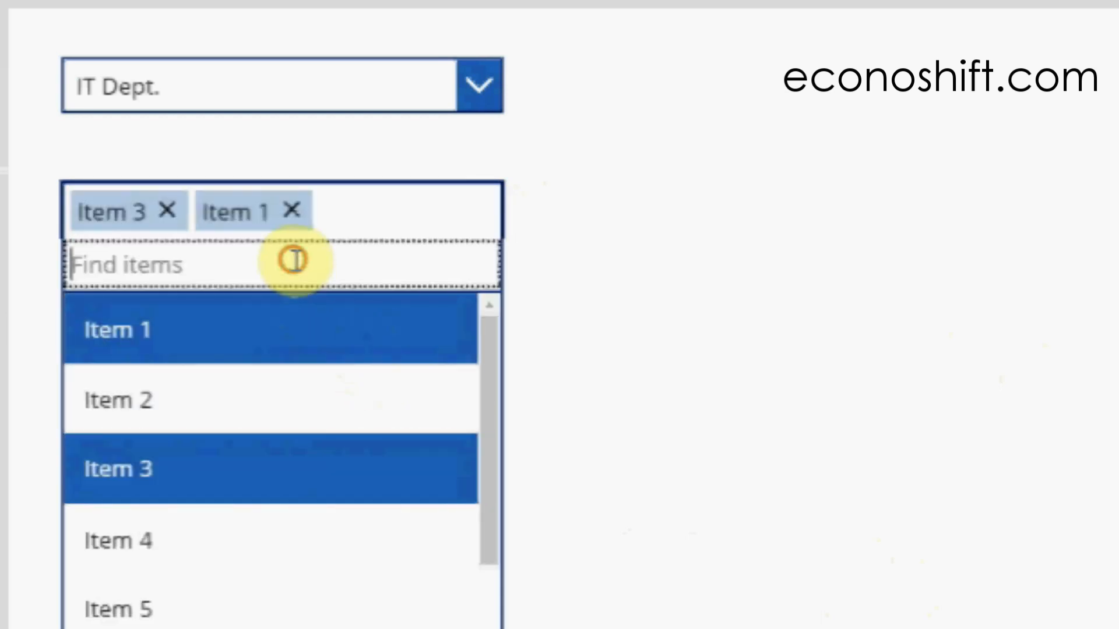
{"action": "type", "text": "dfasdasdfdf"}
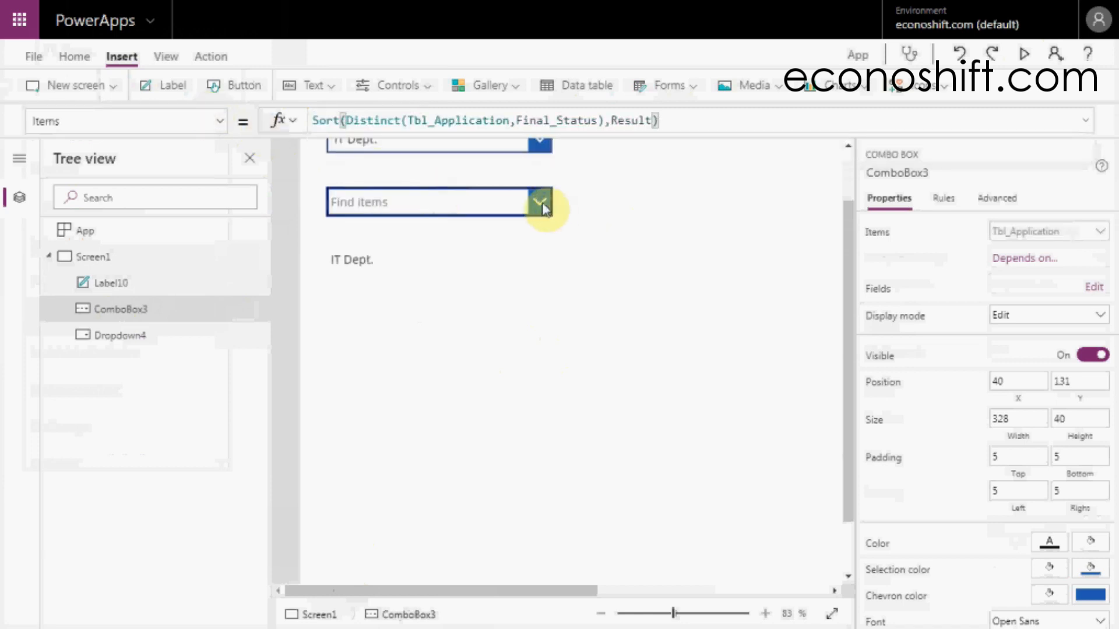
Step: Open the combo box to verify it lists the sorted departments, then close it
{"action": "left_click", "coordinate": [541, 201]}
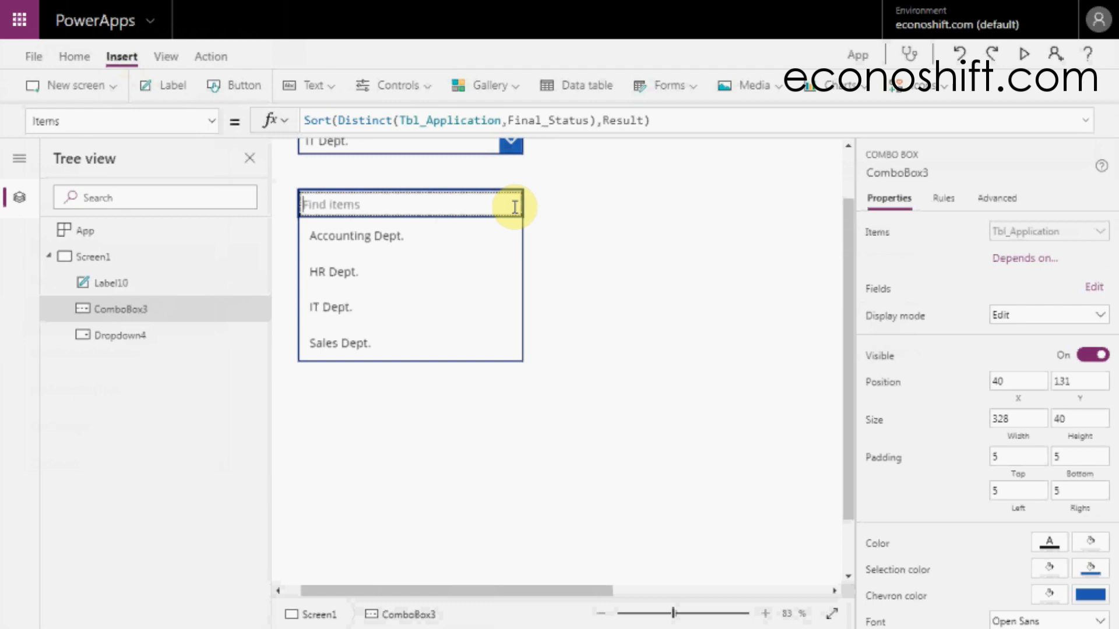
{"action": "left_click", "coordinate": [610, 289]}
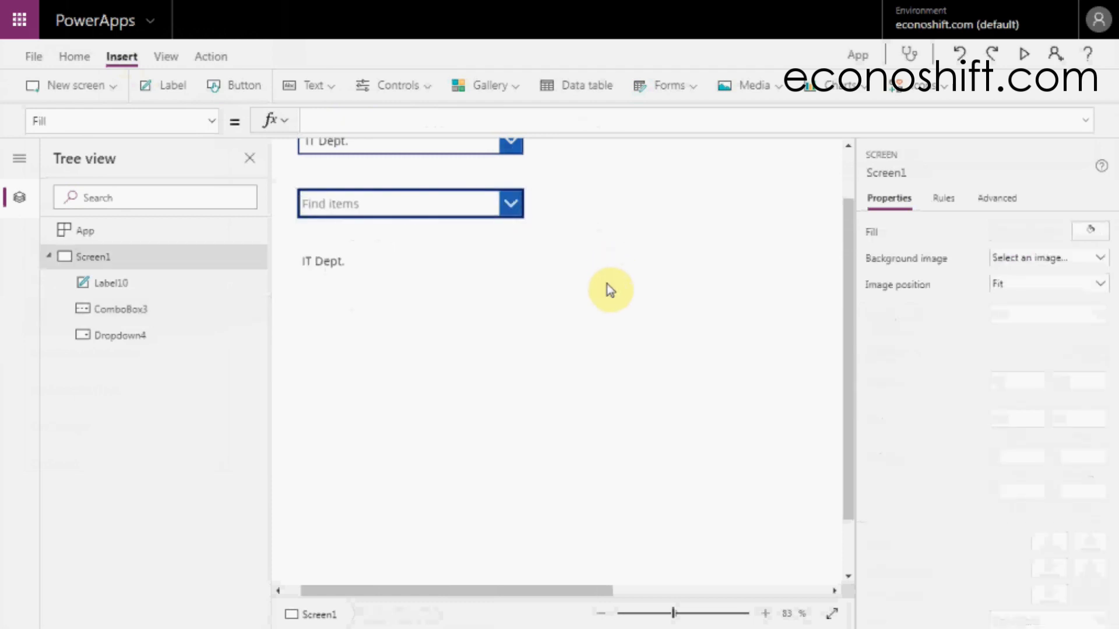
{"action": "mouse_move", "coordinate": [548, 295]}
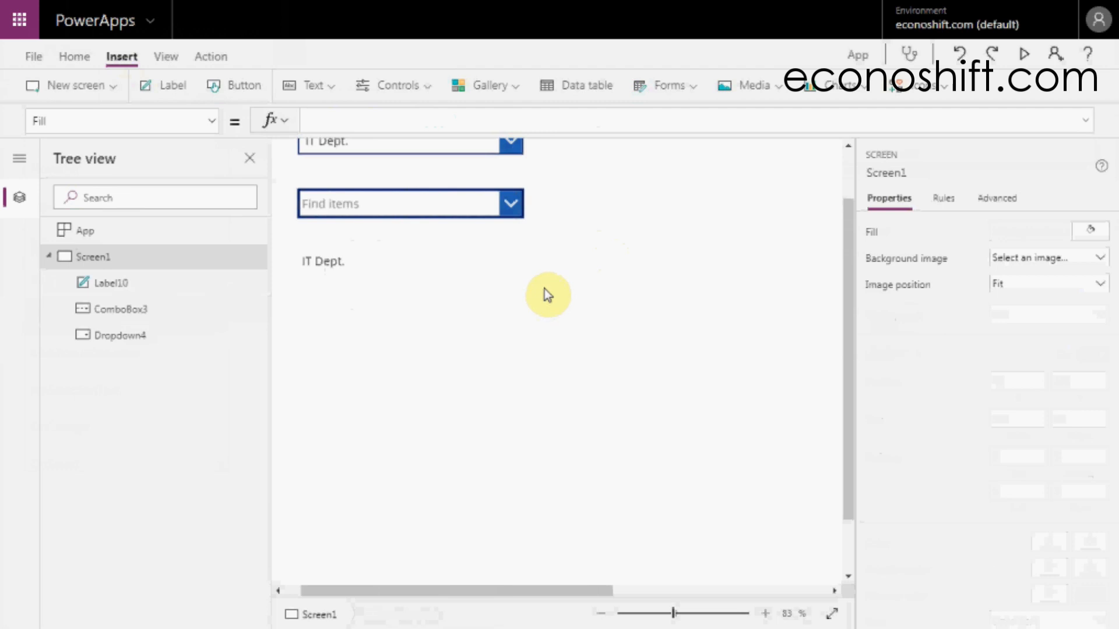